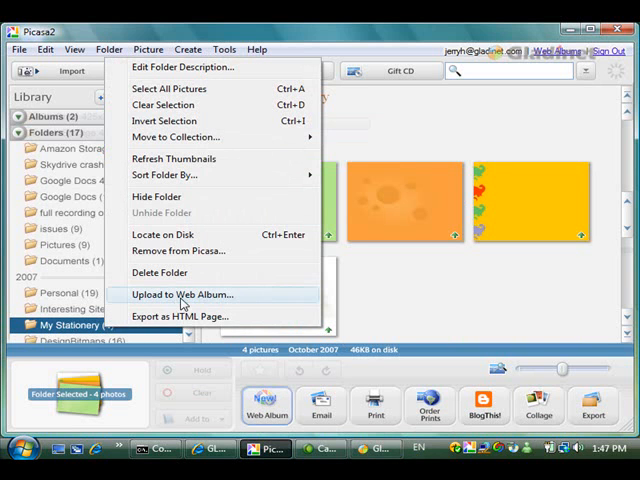
Upload the four My Stationery photos to a new unlisted 'My Stationery' web album
{"action": "left_click", "coordinate": [182, 294]}
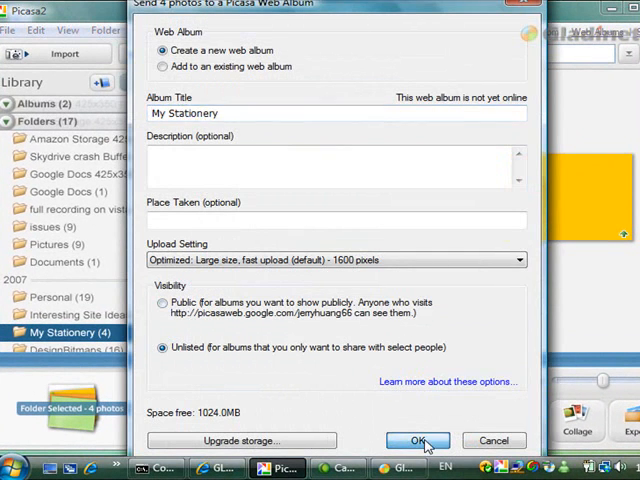
{"action": "left_click", "coordinate": [419, 441]}
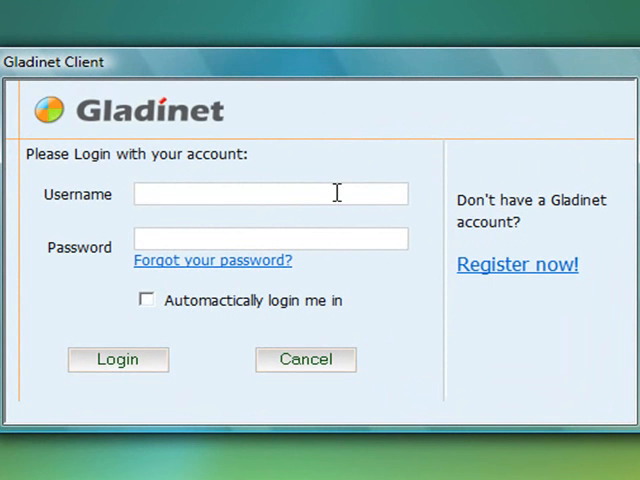
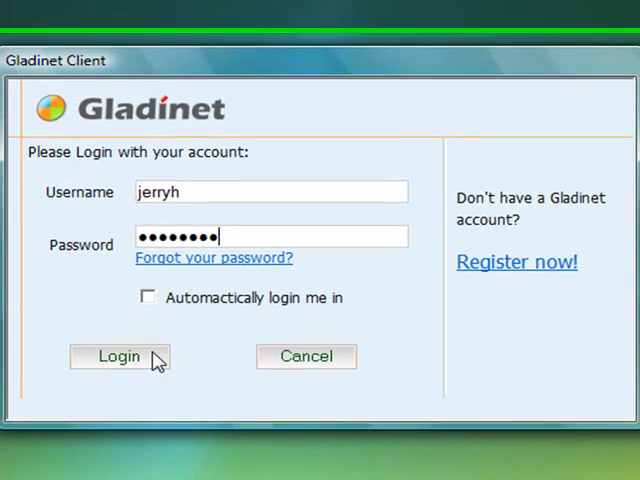
{"action": "left_click", "coordinate": [119, 356]}
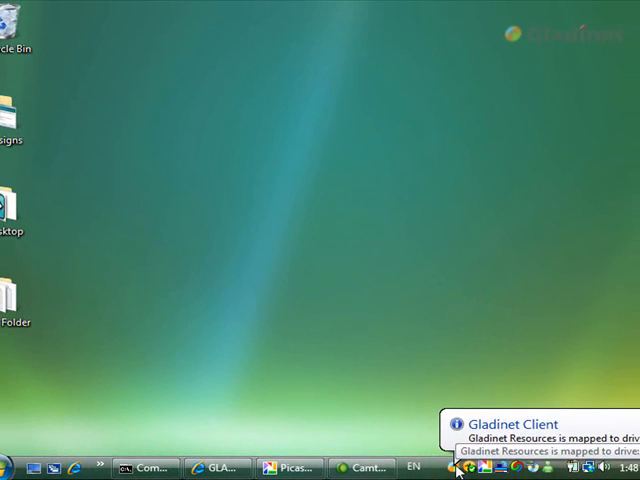
{"action": "left_click", "coordinate": [463, 467]}
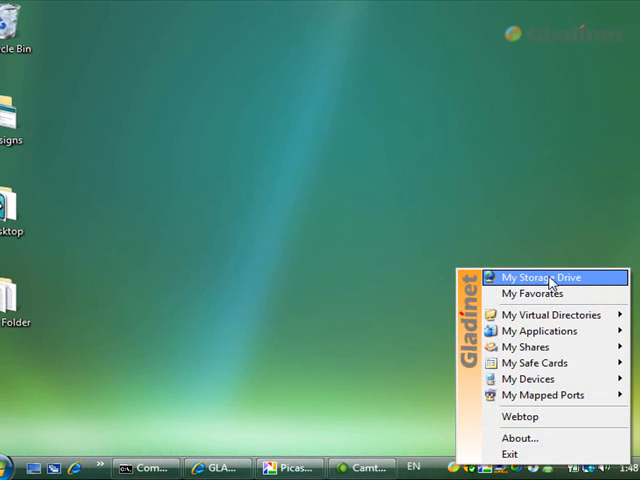
{"action": "left_click", "coordinate": [540, 277]}
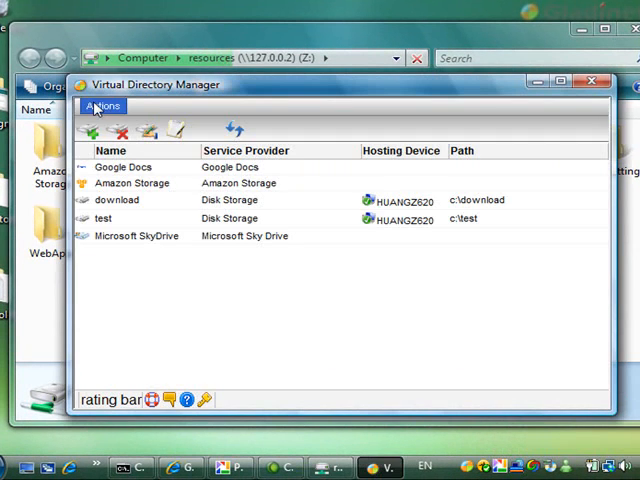
Choose Add "Google Picasa" from the Virtual Directory Manager's Add menu
{"action": "left_click", "coordinate": [89, 82]}
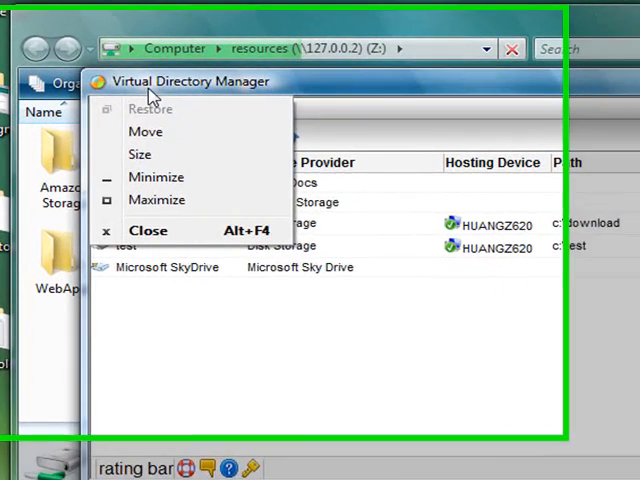
{"action": "left_click", "coordinate": [127, 142]}
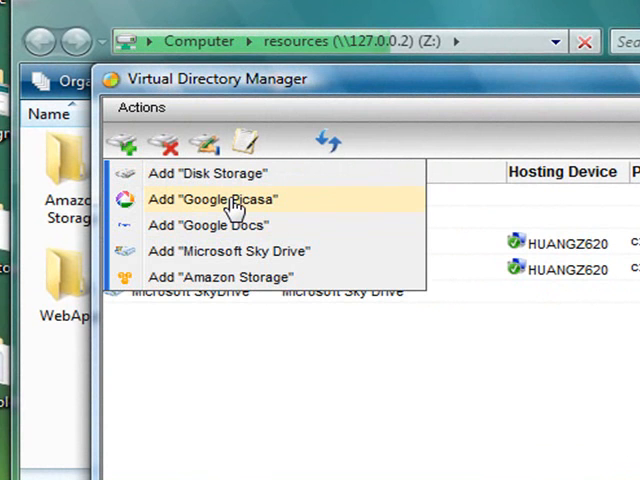
{"action": "left_click", "coordinate": [216, 199]}
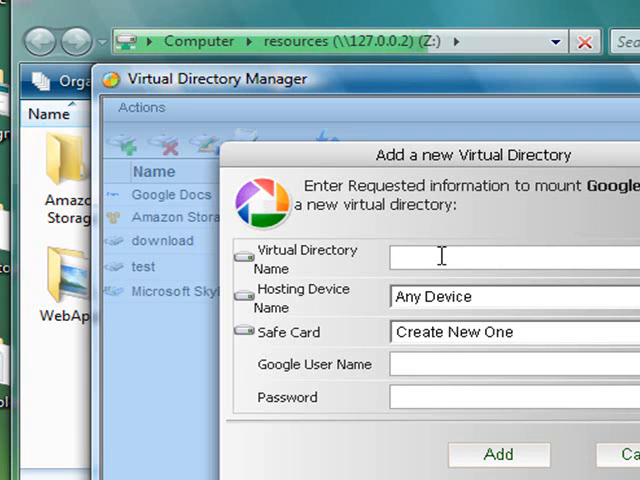
{"action": "type", "text": "go"}
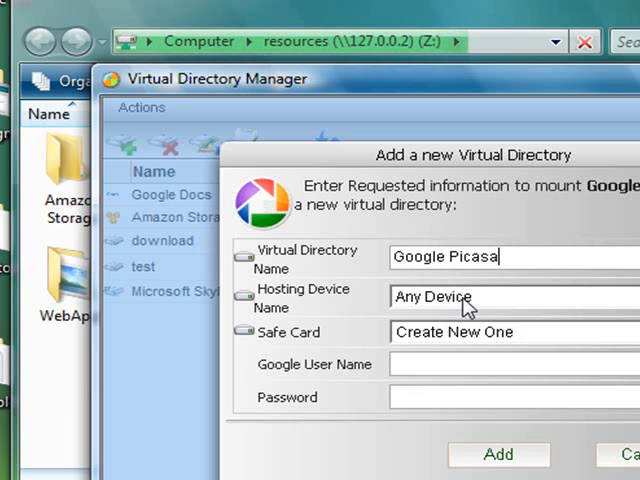
{"action": "mouse_move", "coordinate": [483, 313]}
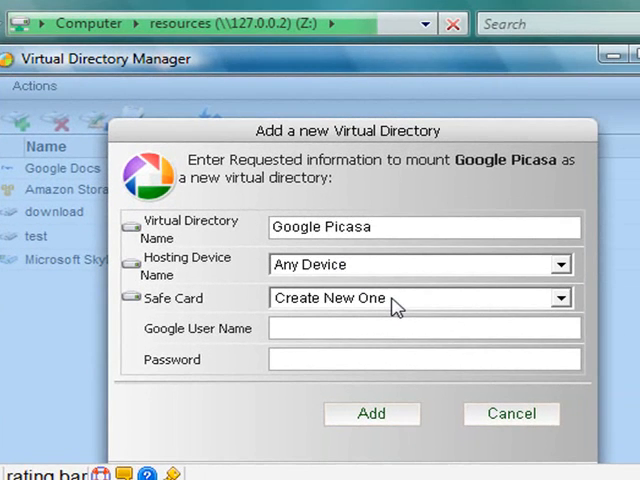
{"action": "left_click", "coordinate": [560, 298]}
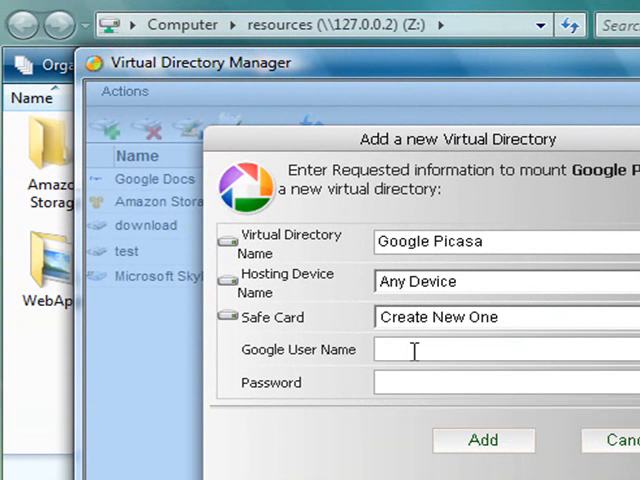
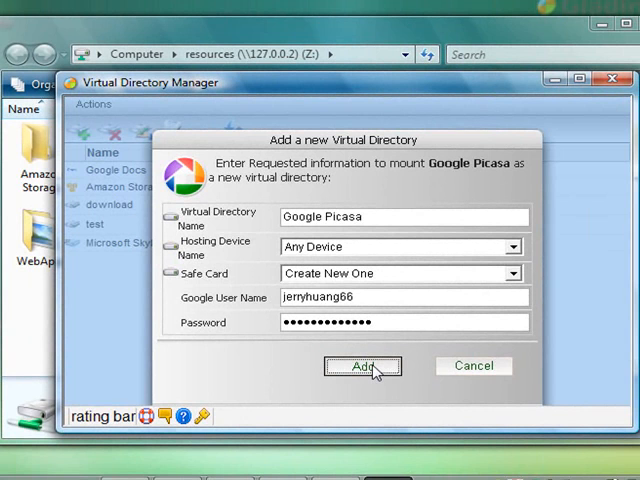
{"action": "left_click", "coordinate": [361, 366]}
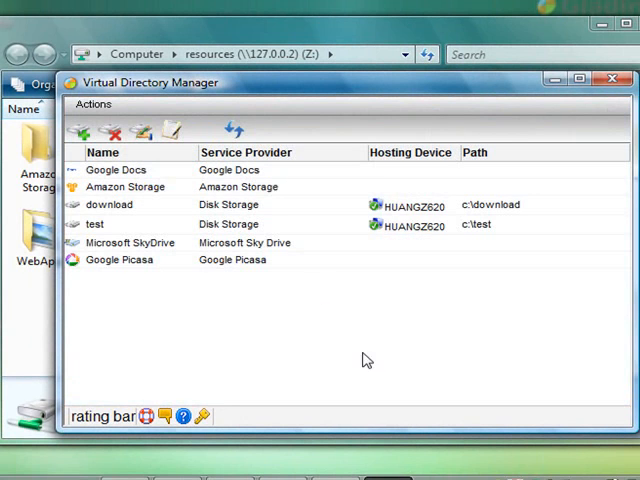
Close the Virtual Directory Manager window
{"action": "left_click", "coordinate": [130, 259]}
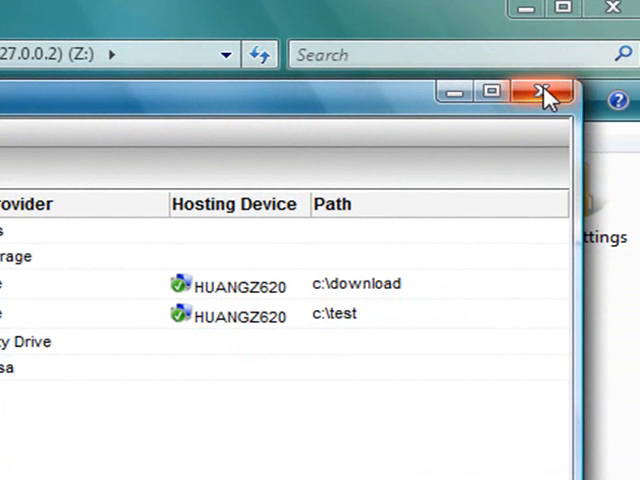
{"action": "left_click", "coordinate": [542, 91]}
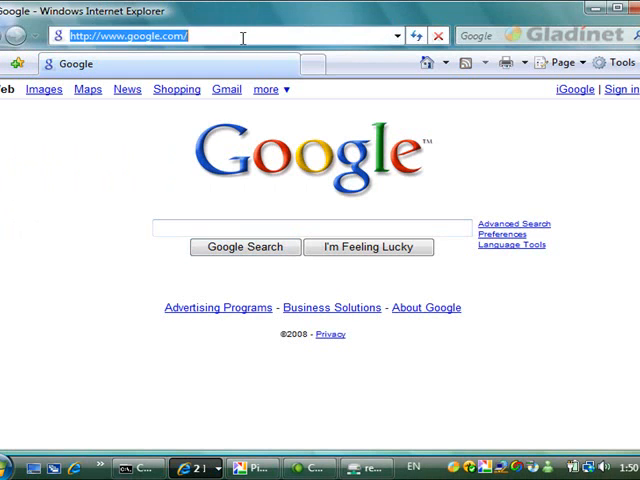
Go to picasaweb.google.com and sign in as jerryh
{"action": "type", "text": "picasaweb"}
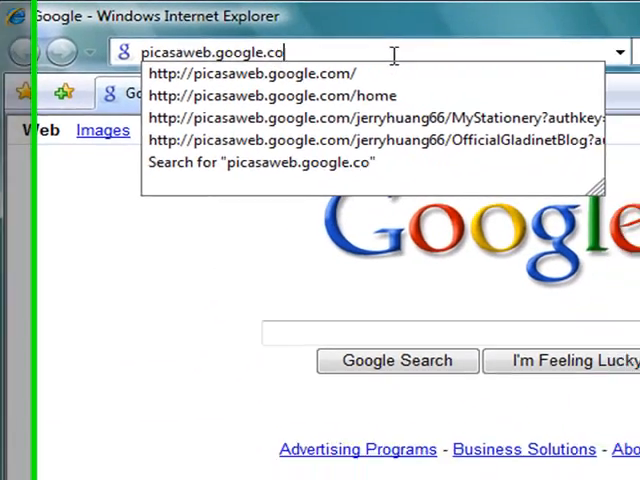
{"action": "left_click", "coordinate": [253, 73]}
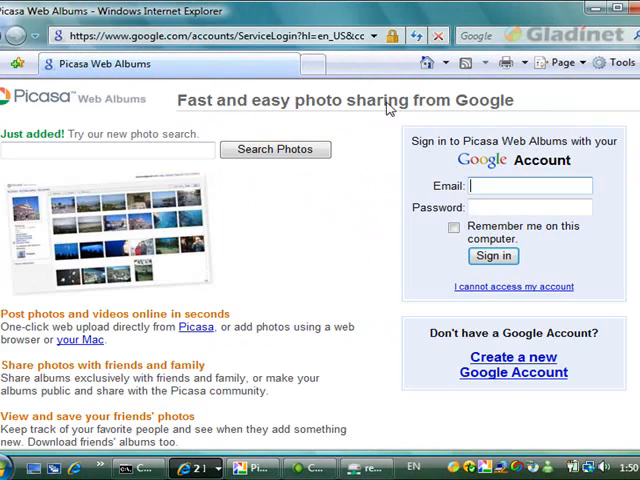
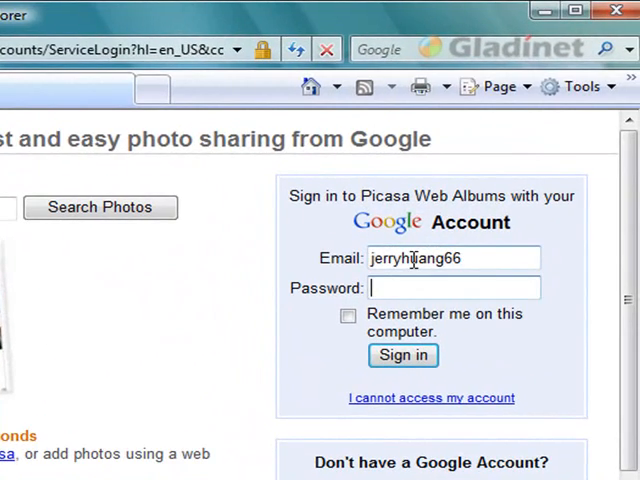
{"action": "type", "text": "password"}
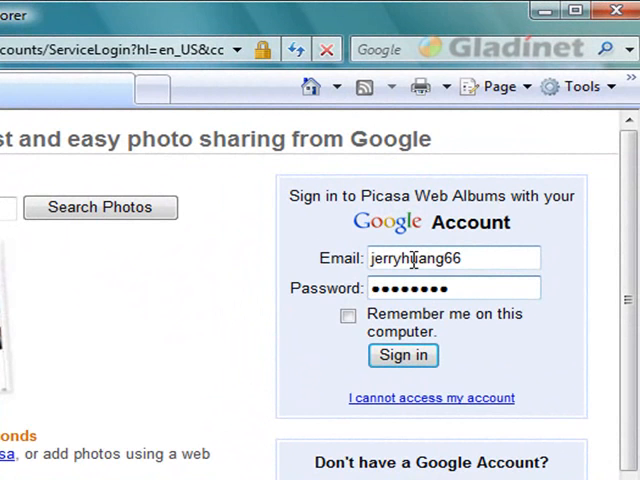
{"action": "left_click", "coordinate": [403, 355]}
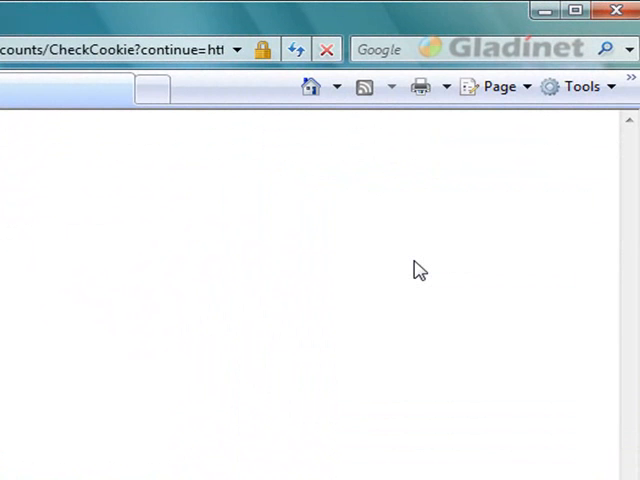
{"action": "mouse_move", "coordinate": [338, 268]}
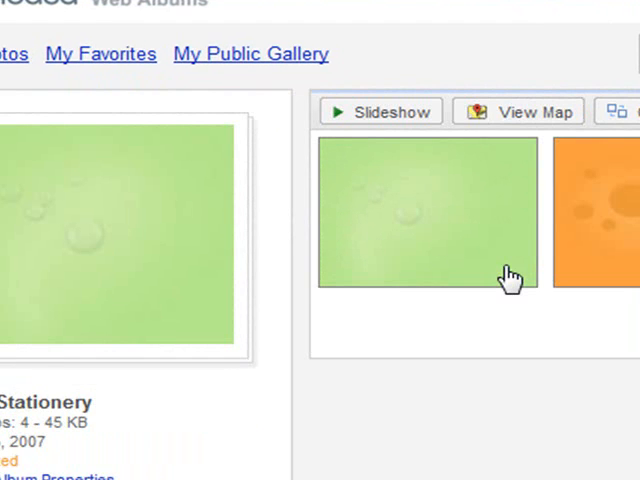
{"action": "scroll", "scroll_direction": "down", "scroll_amount": 3}
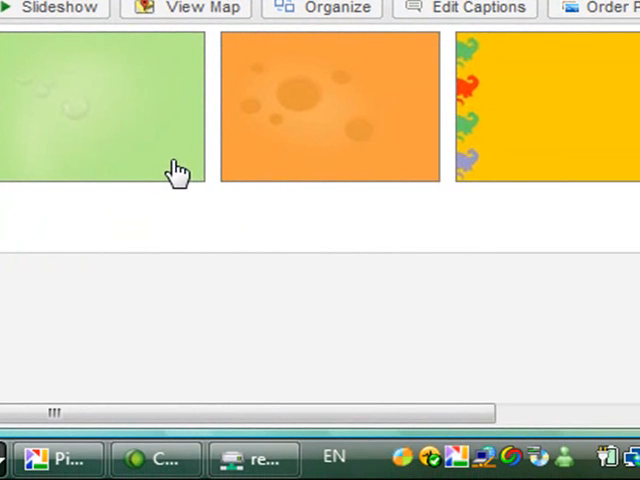
{"action": "mouse_move", "coordinate": [432, 148]}
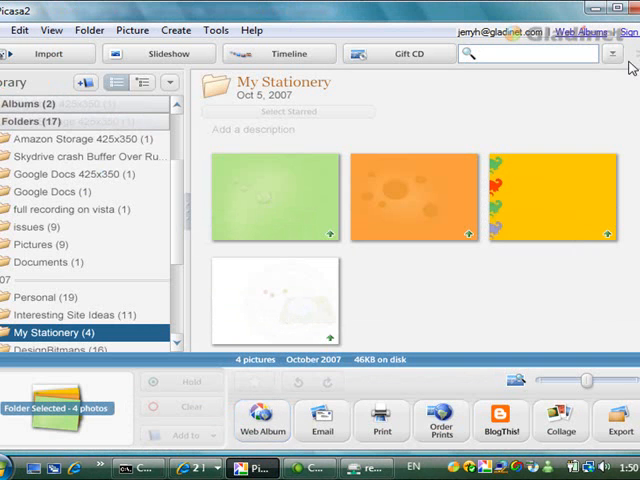
{"action": "left_click", "coordinate": [262, 420]}
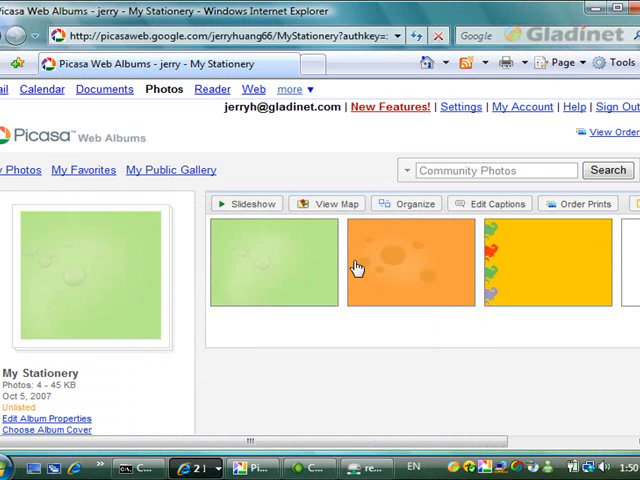
{"action": "mouse_move", "coordinate": [130, 85]}
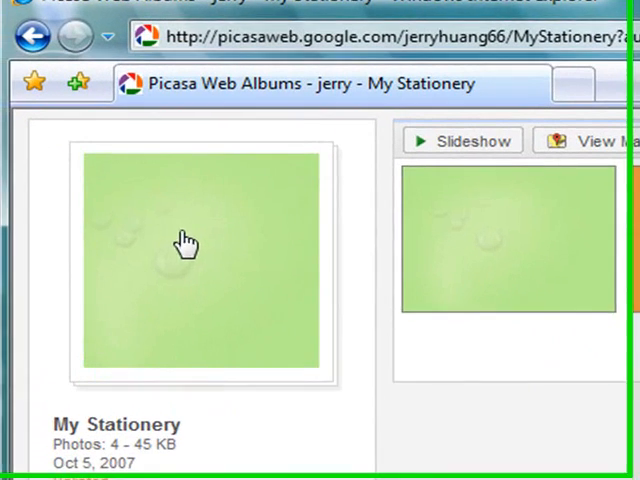
{"action": "scroll", "scroll_direction": "down", "scroll_amount": 3}
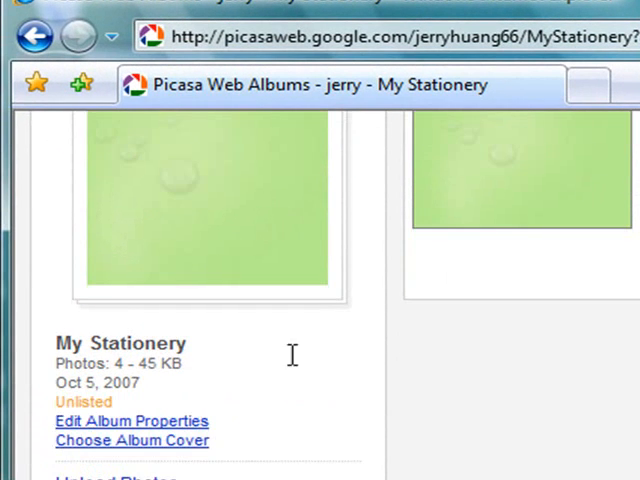
{"action": "mouse_move", "coordinate": [294, 363]}
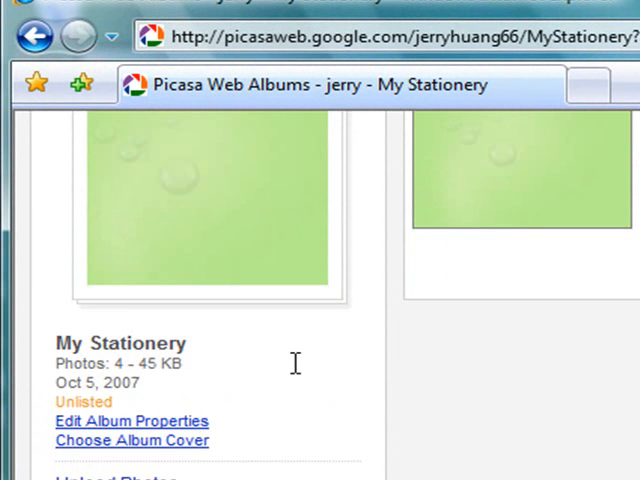
{"action": "scroll", "scroll_direction": "up", "scroll_amount": 3}
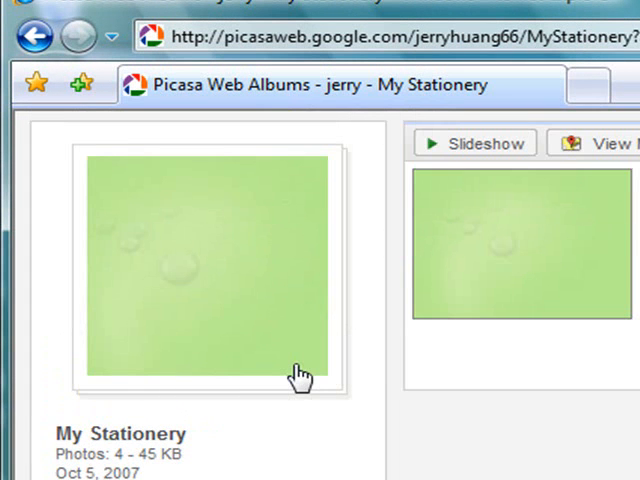
{"action": "scroll", "scroll_direction": "down", "scroll_amount": 3}
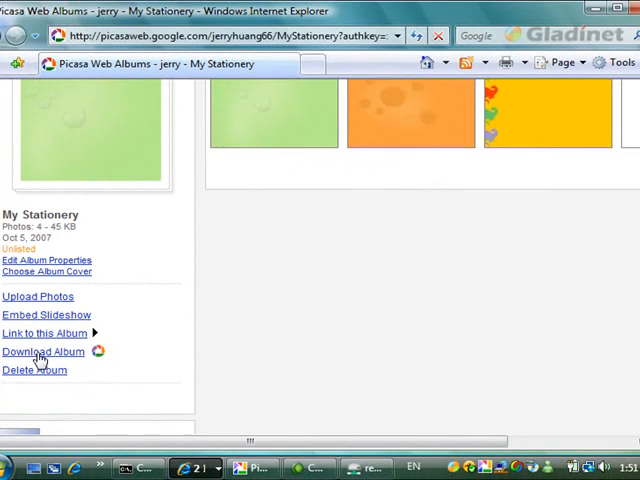
Download the My Stationery album, allowing the site to launch Picasa
{"action": "left_click", "coordinate": [43, 351]}
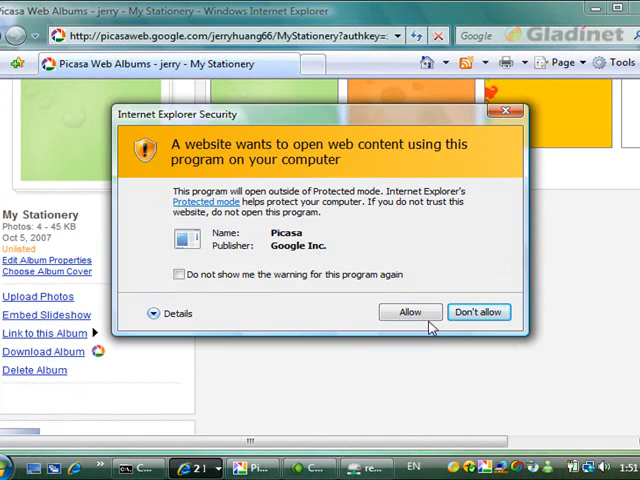
{"action": "left_click", "coordinate": [410, 312]}
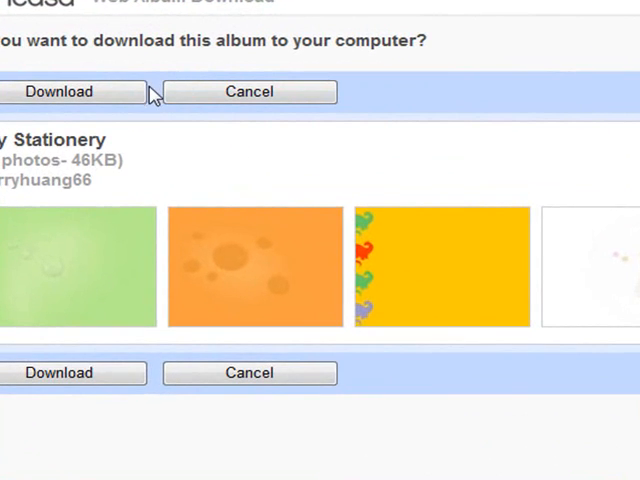
{"action": "mouse_move", "coordinate": [262, 412]}
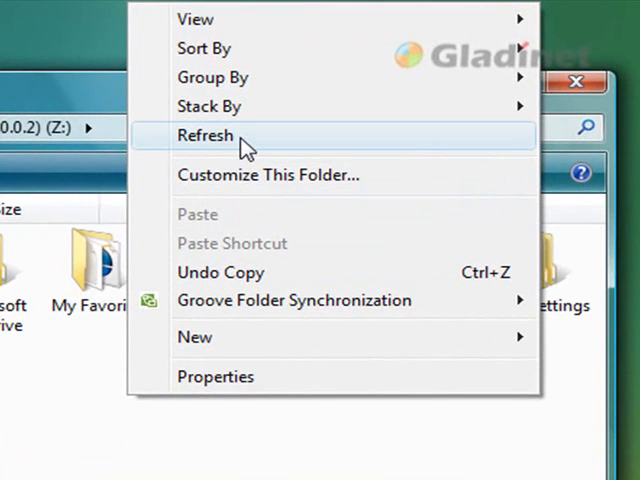
Refresh the Z: drive and open Google Picasa's My Stationery folder showing four photos
{"action": "left_click", "coordinate": [206, 135]}
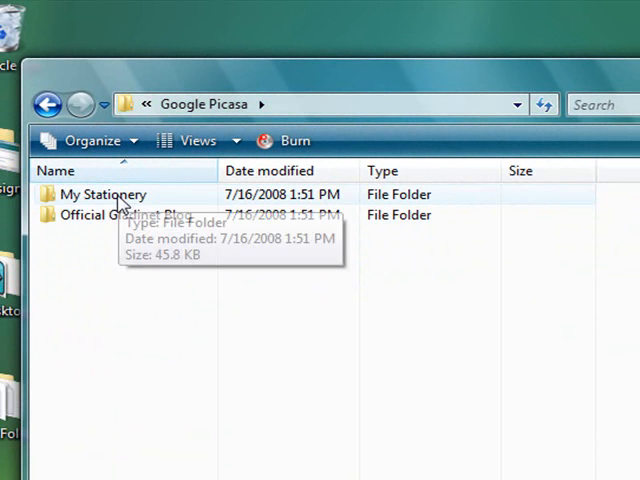
{"action": "mouse_move", "coordinate": [124, 215]}
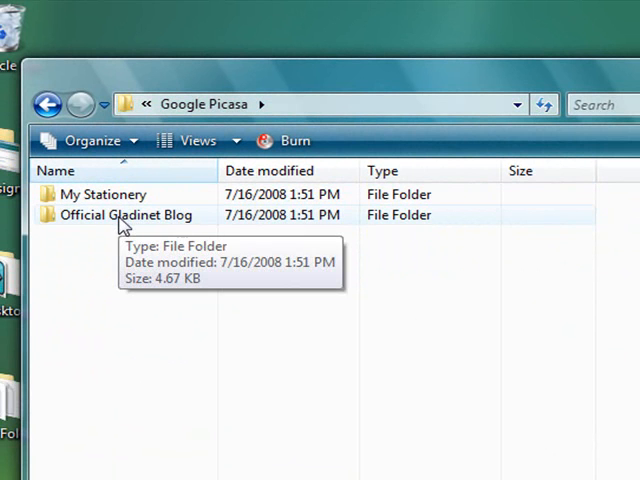
{"action": "double_click", "coordinate": [103, 194]}
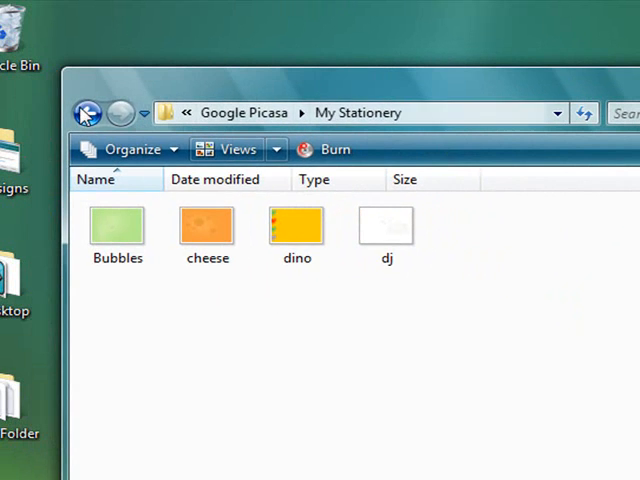
Drag My Stationery from Google Picasa to the desktop, confirming the copy
{"action": "left_click", "coordinate": [88, 112]}
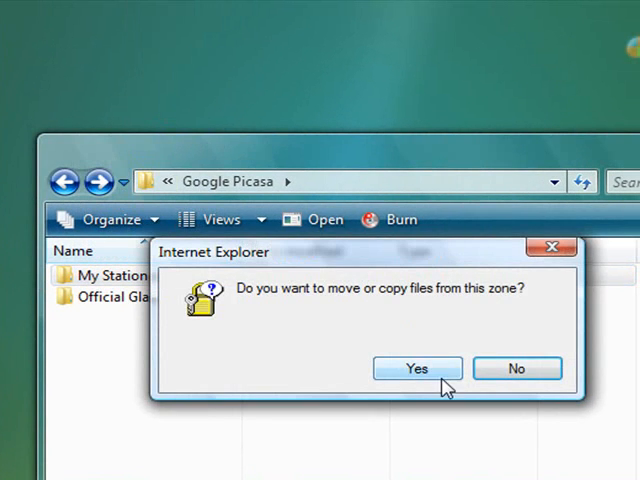
{"action": "left_click", "coordinate": [417, 368]}
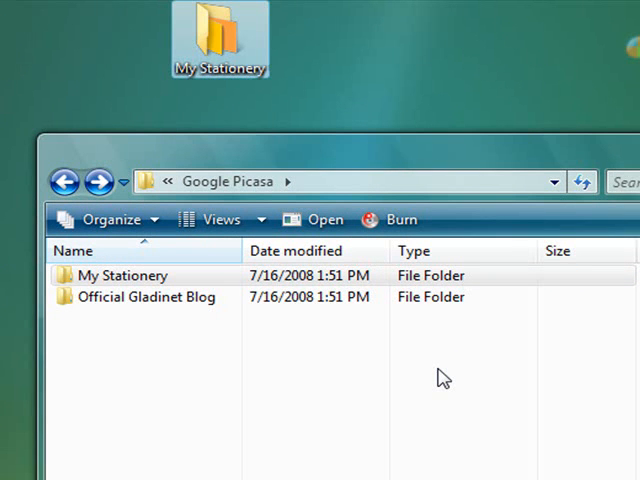
{"action": "mouse_move", "coordinate": [448, 163]}
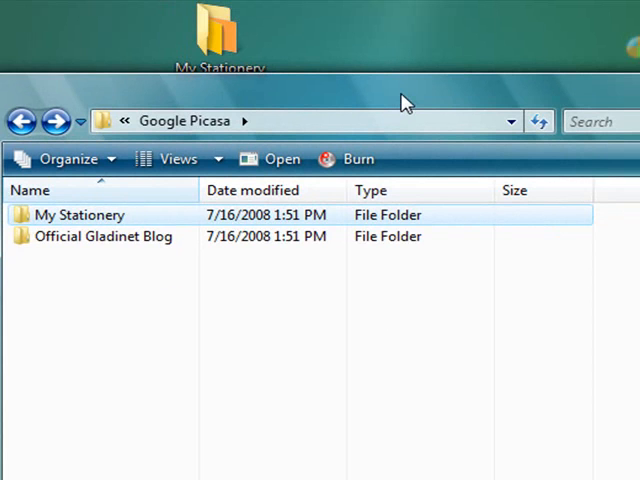
{"action": "double_click", "coordinate": [80, 214]}
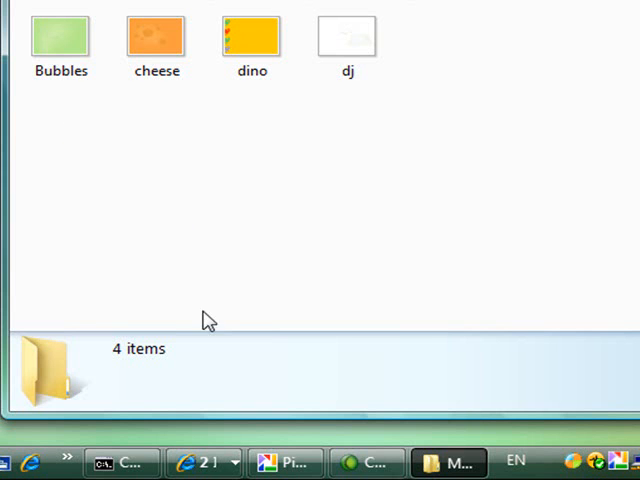
{"action": "left_click", "coordinate": [284, 462]}
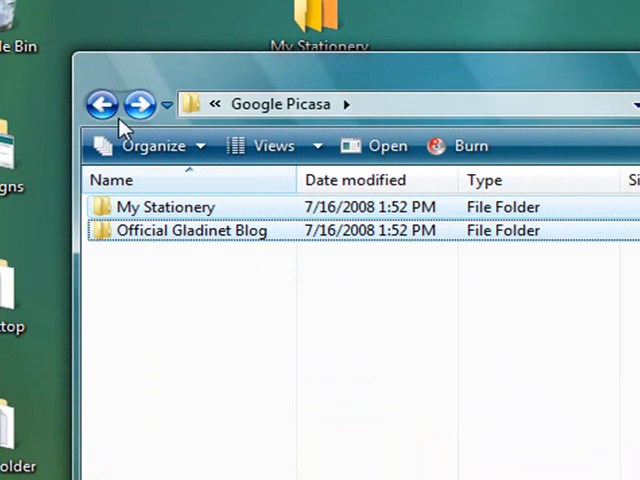
{"action": "mouse_move", "coordinate": [103, 105]}
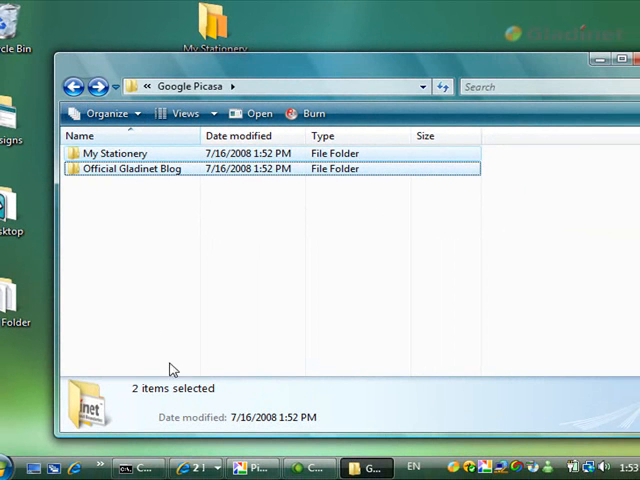
{"action": "mouse_move", "coordinate": [200, 465]}
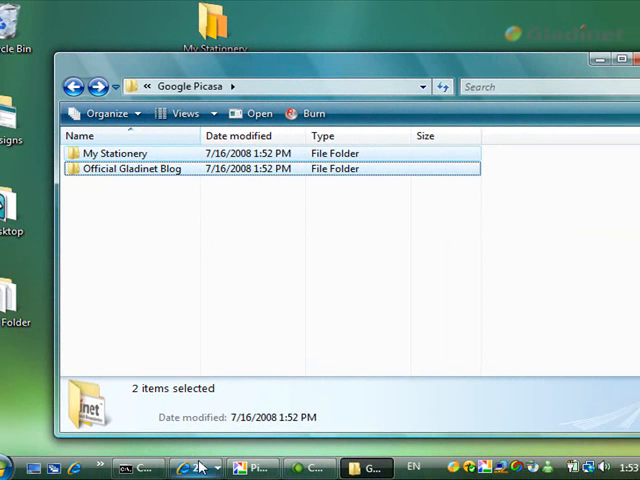